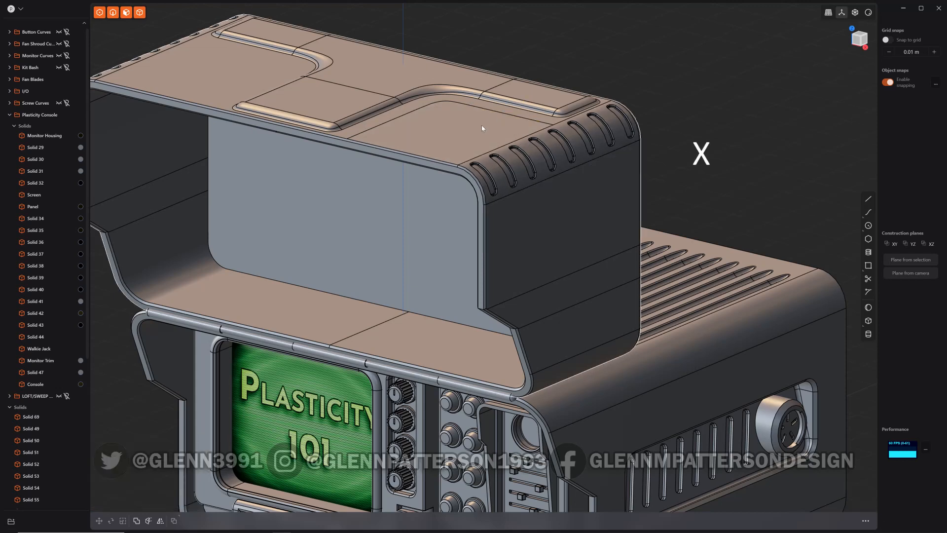
# Undo the stray housing face offset and search commands for 'DE' to list Delete commands.
pyautogui.click(482, 128)
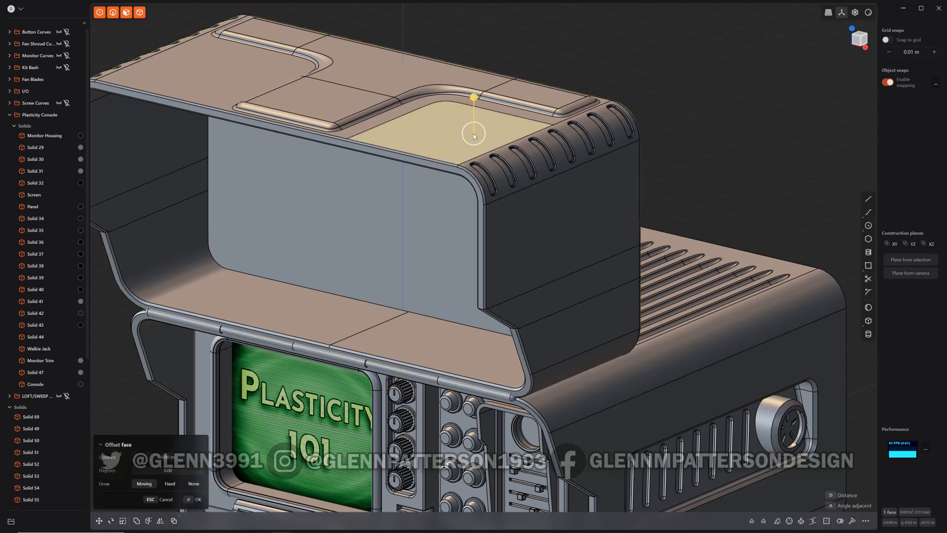
pyautogui.press('Escape')
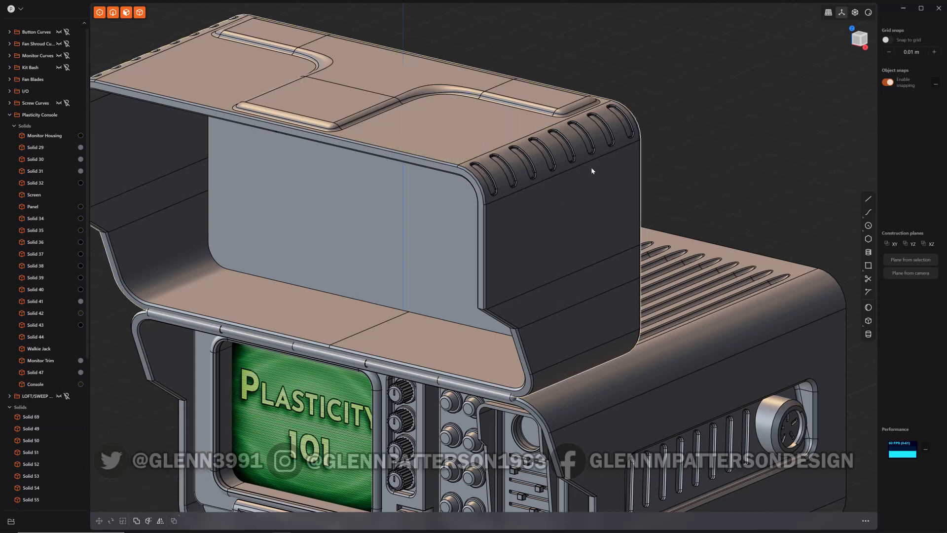
pyautogui.press('ctrl+z')
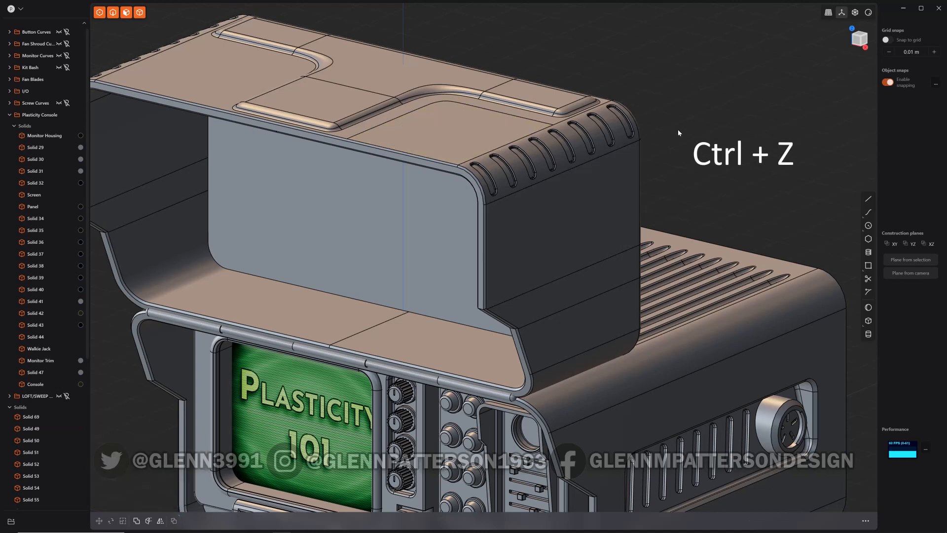
pyautogui.press('ctrl+z')
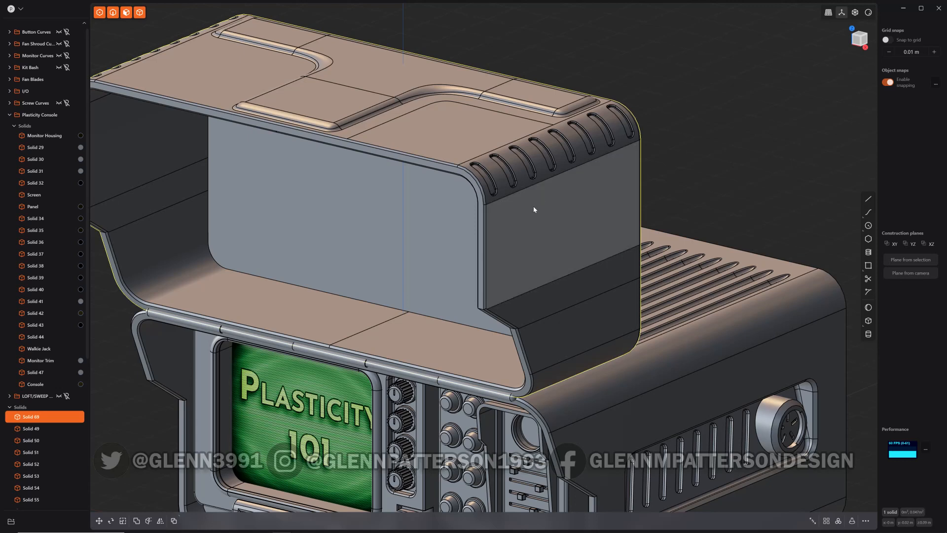
pyautogui.press('f')
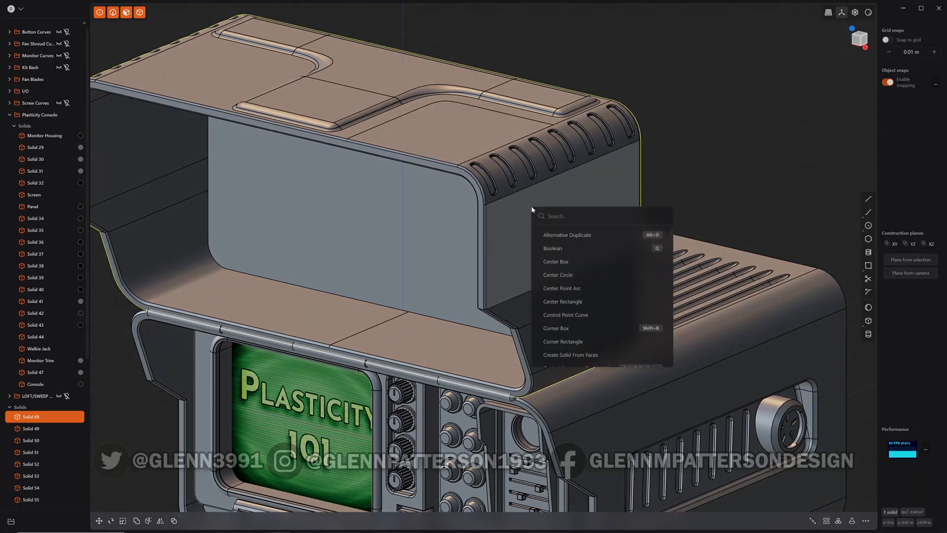
pyautogui.write('DEL')
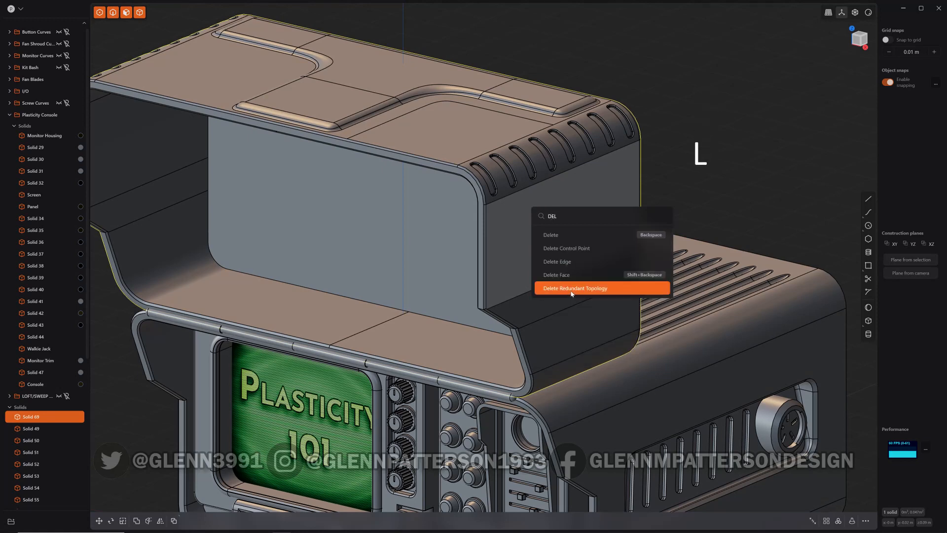
# Apply Delete Redundant Topology to the monitor hood solid.
pyautogui.click(574, 288)
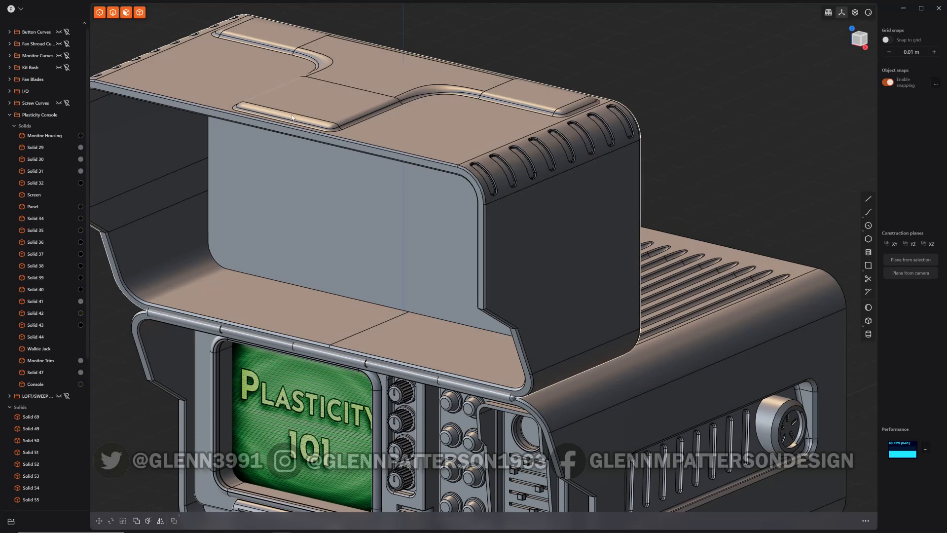
pyautogui.moveTo(506, 134)
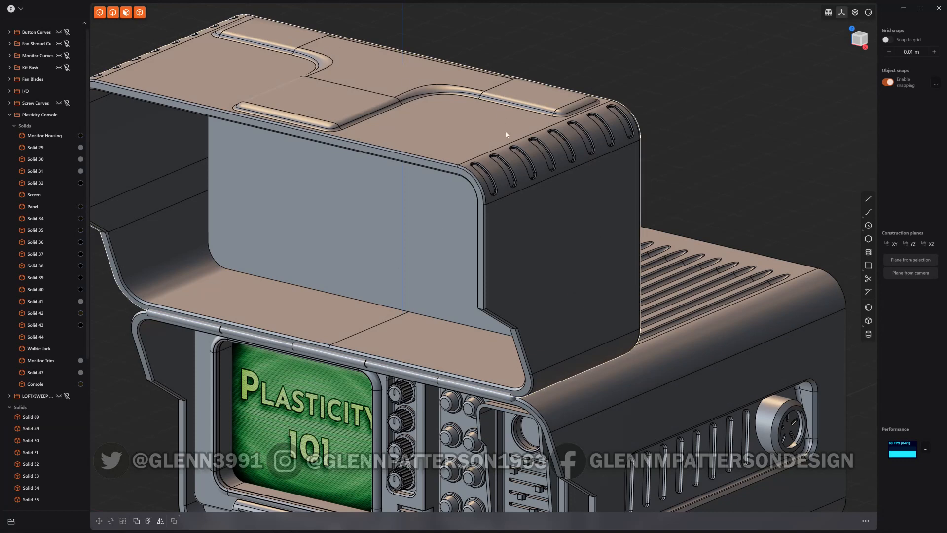
pyautogui.moveTo(506, 294)
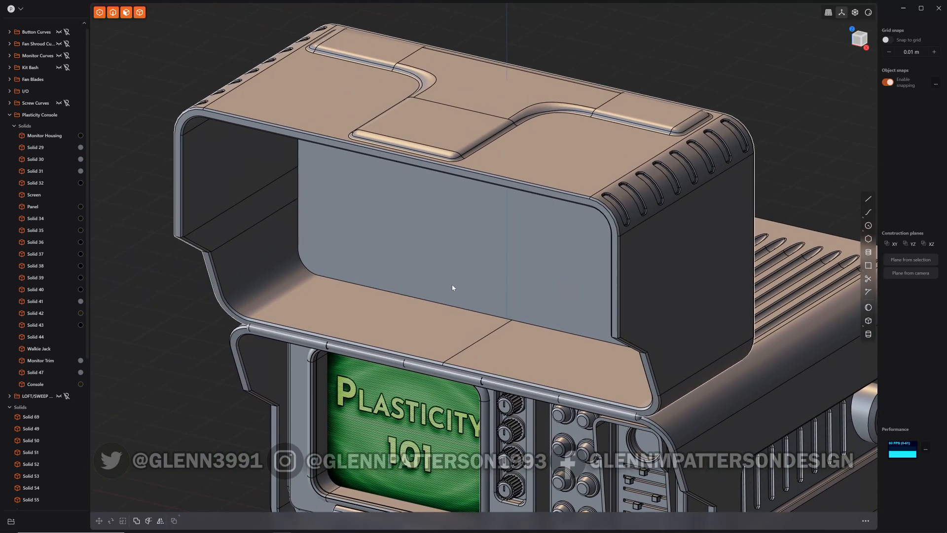
pyautogui.moveTo(482, 284)
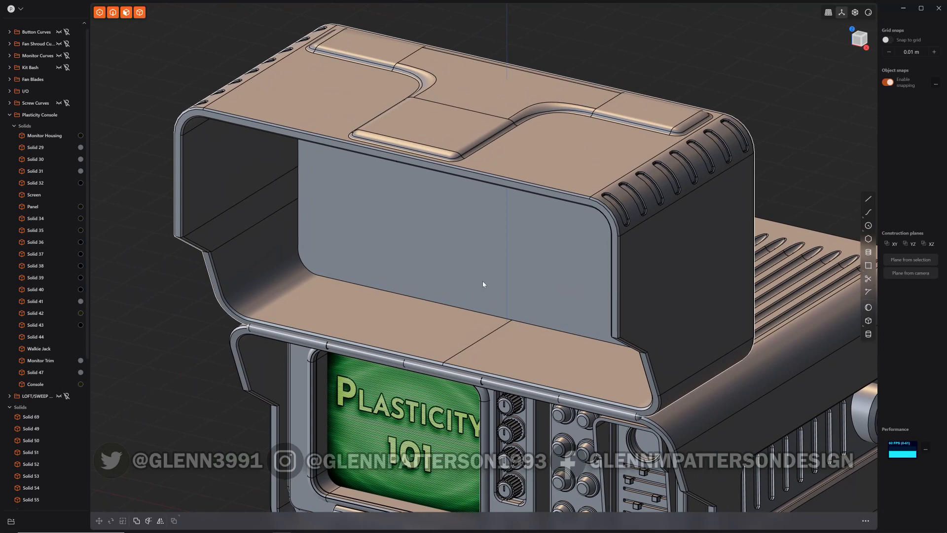